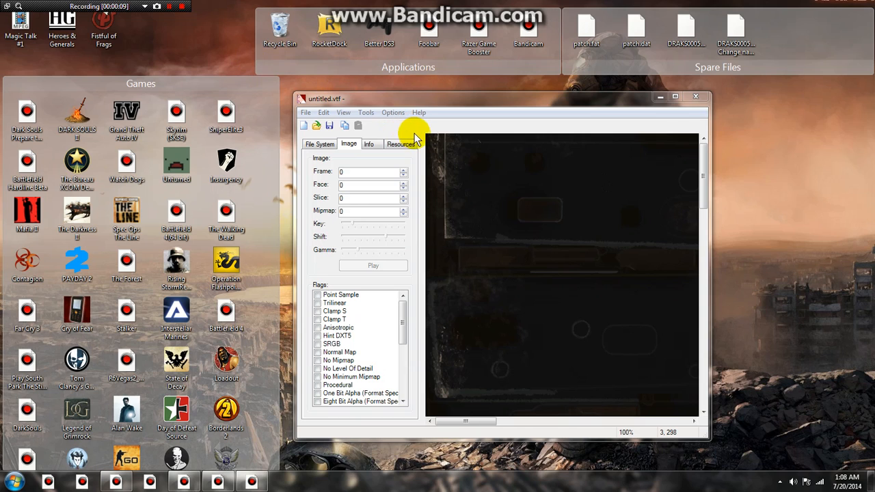
mouse_move(532, 154)
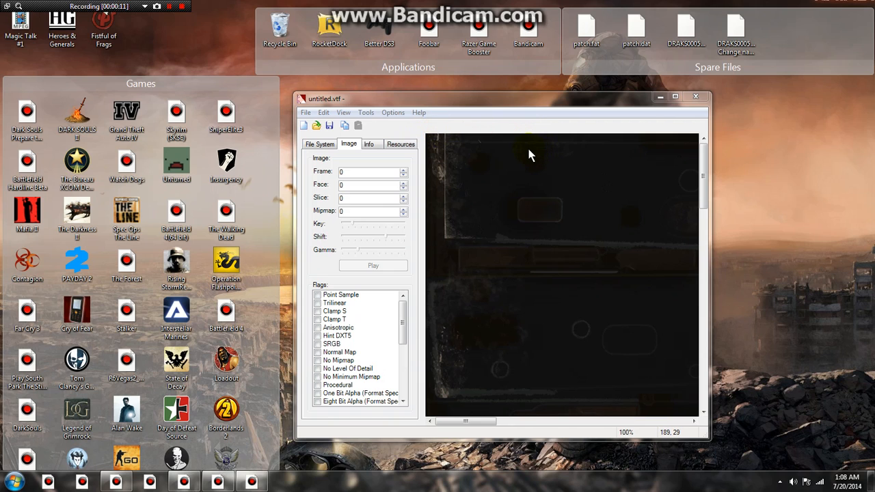
mouse_move(506, 5)
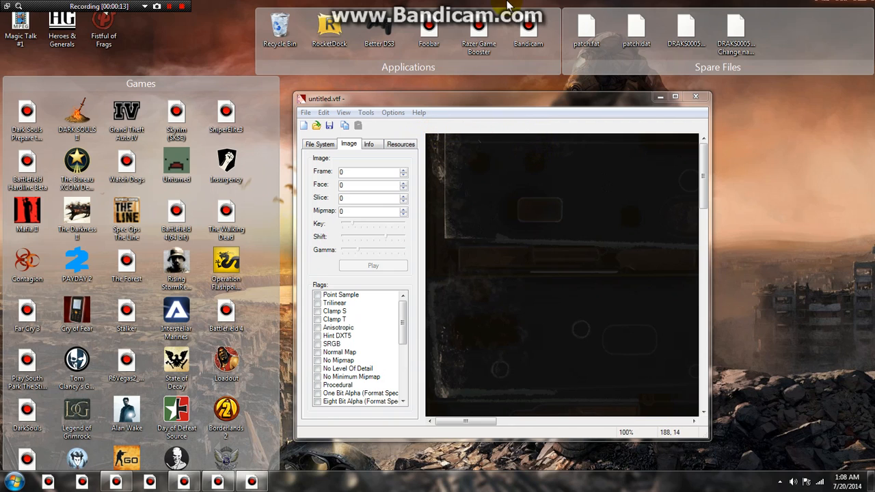
Begin importing the weapon's metal texture image into the untitled VTF from the File menu.
left_click(306, 112)
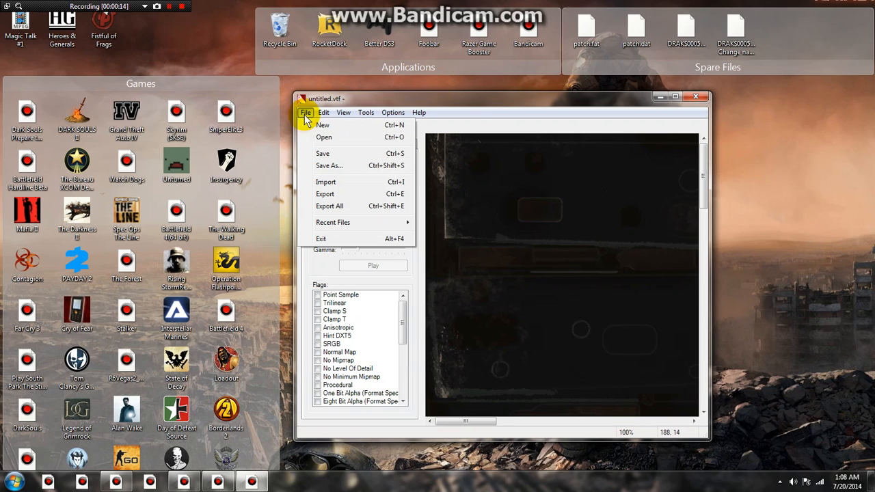
mouse_move(344, 153)
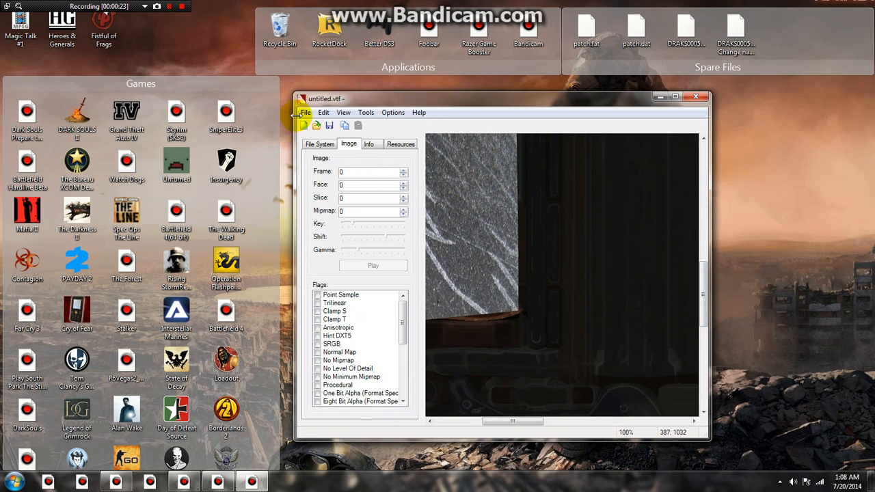
Start a Save As and browse into Steam Workshop Textures, then back up to the workshop stuff folder.
left_click(306, 112)
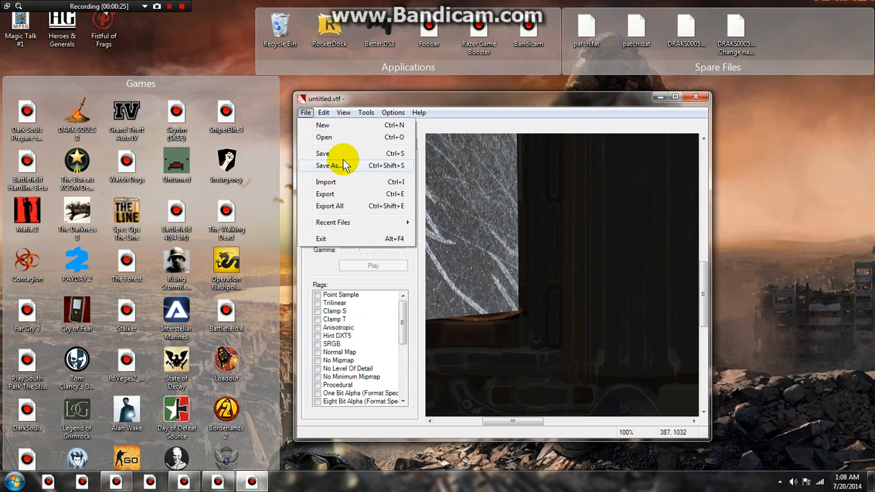
left_click(331, 165)
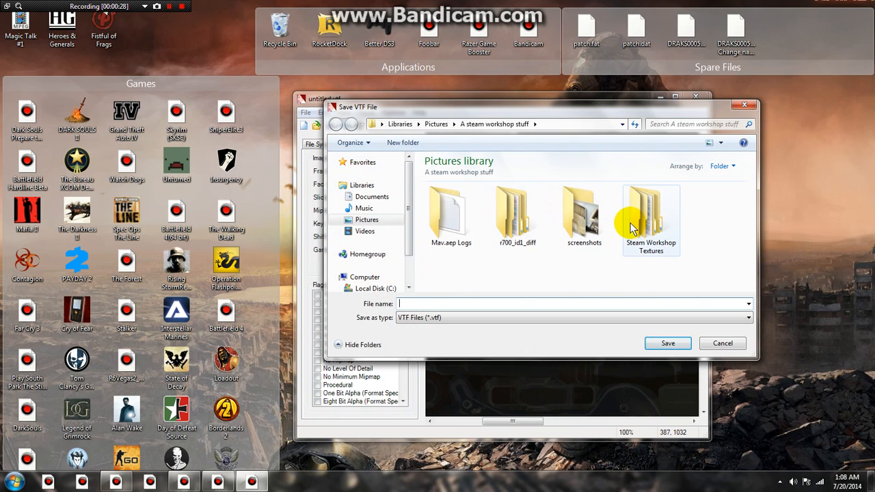
double_click(651, 216)
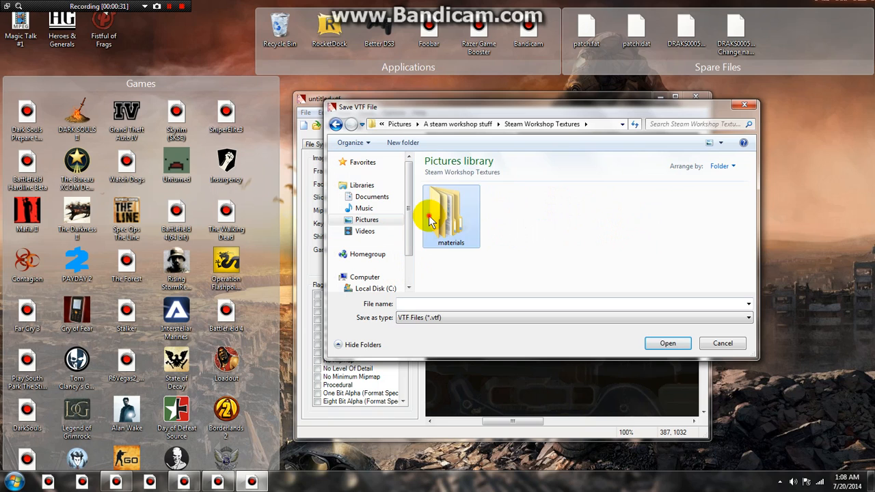
double_click(451, 216)
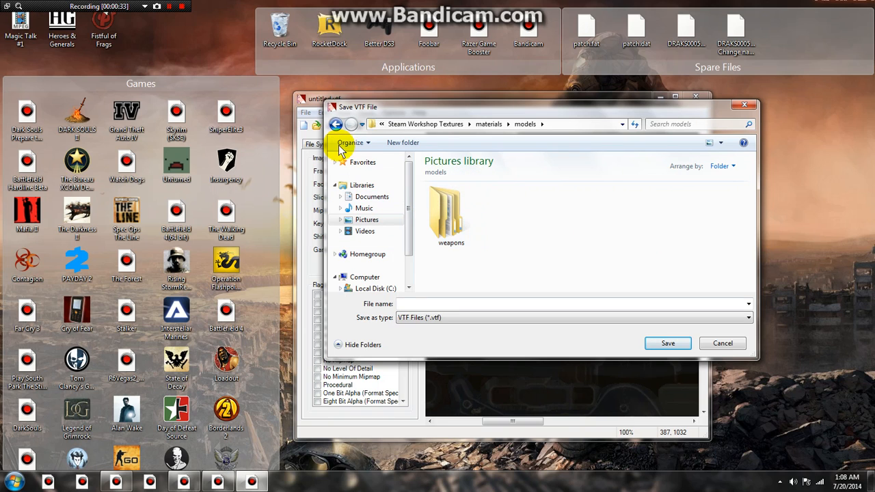
left_click(336, 123)
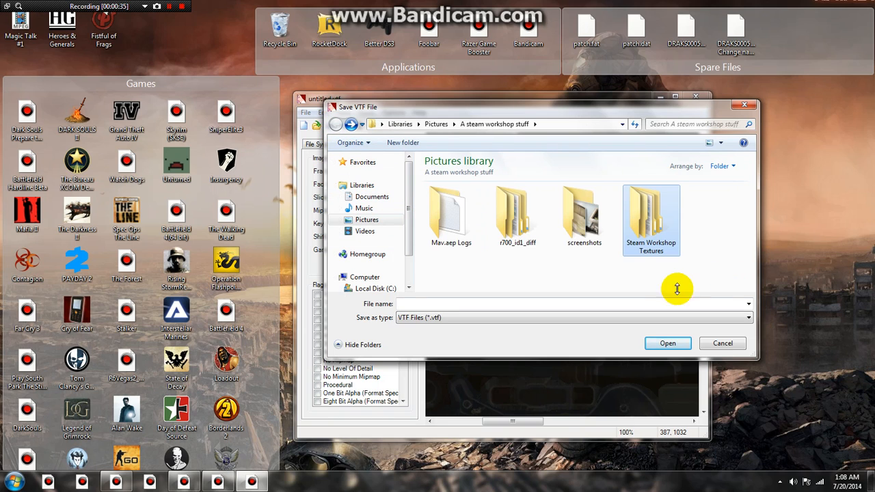
mouse_move(651, 247)
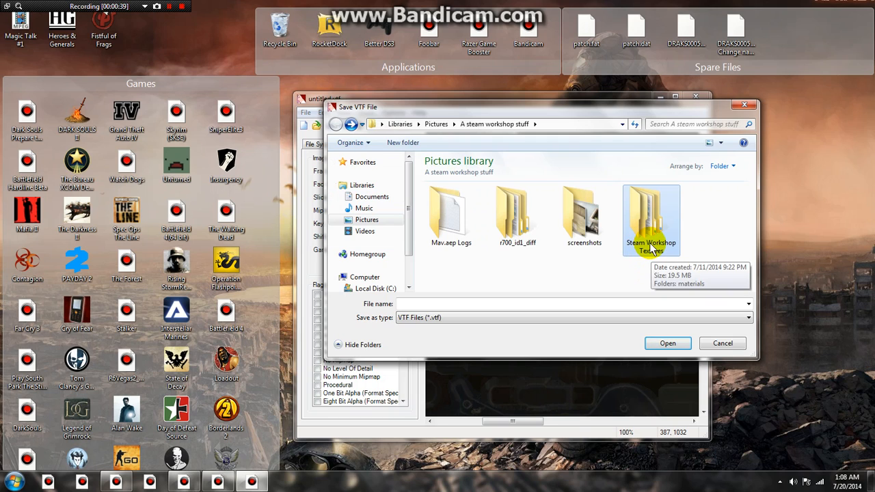
Navigate the save dialog into Steam Workshop Textures\materials\models\weapons.
double_click(651, 216)
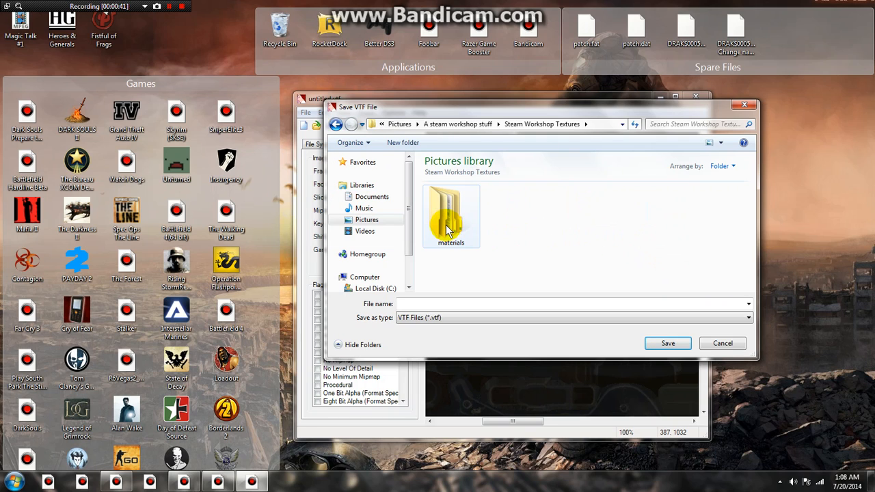
double_click(452, 216)
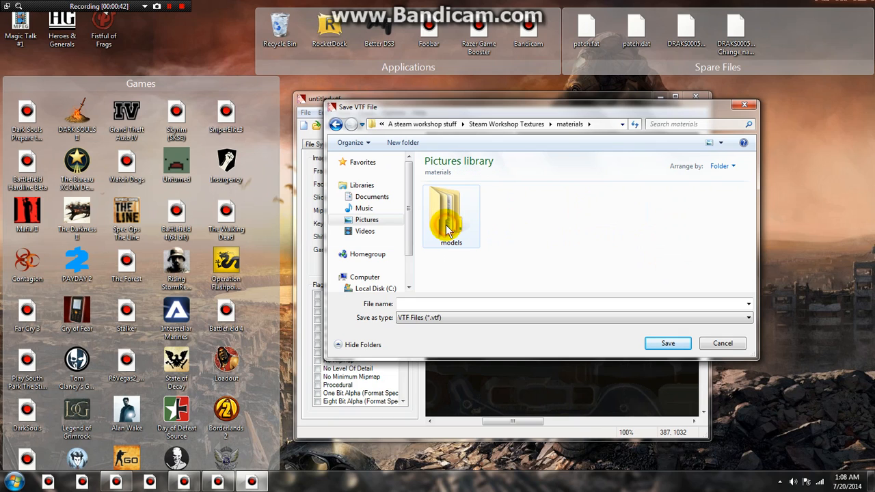
double_click(451, 216)
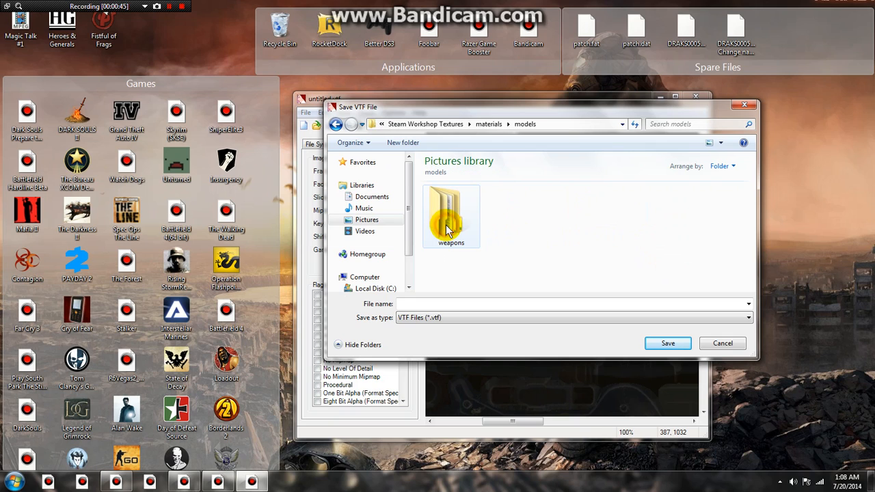
left_click(452, 216)
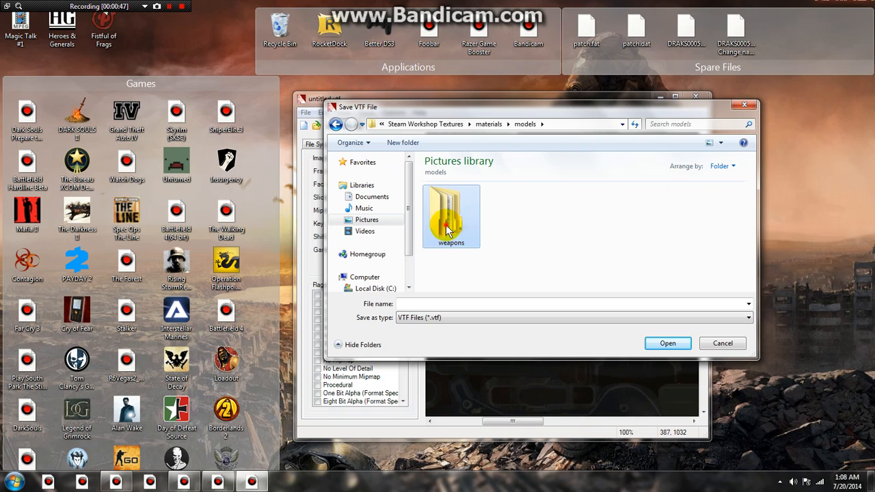
double_click(451, 216)
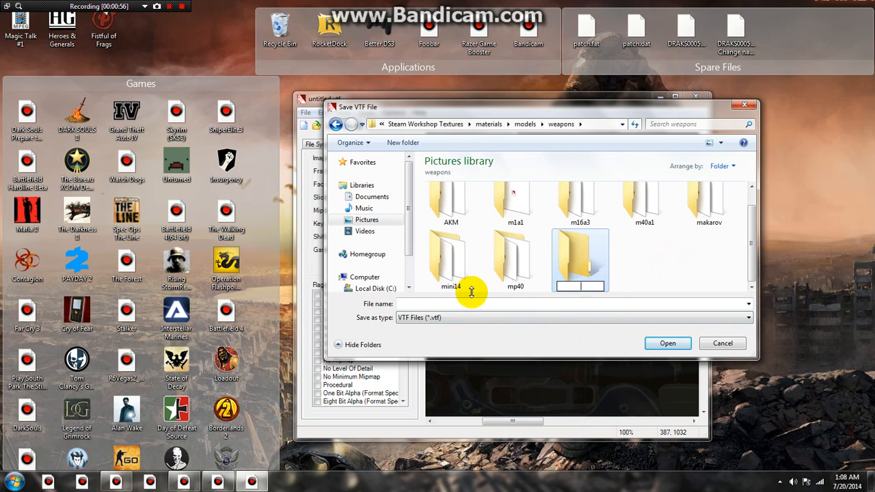
Create and enter a new aks74u folder and name the file weapon_aks74u_dm.
type("aks74u")
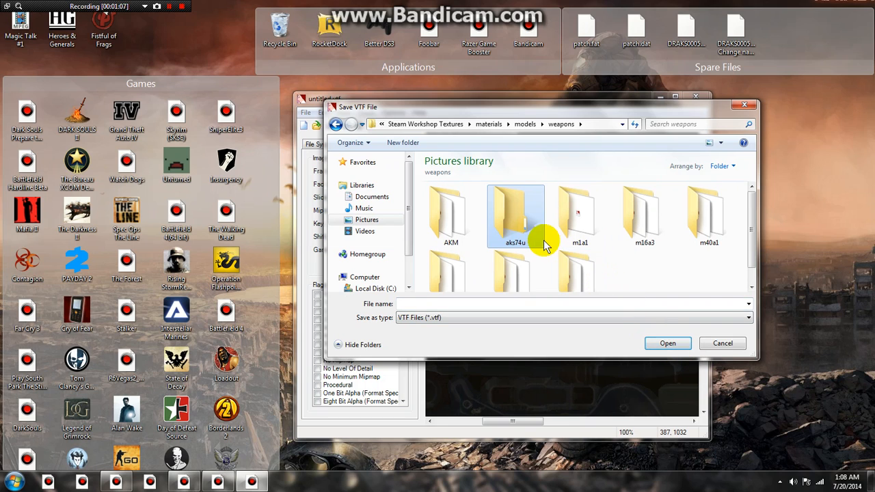
double_click(517, 216)
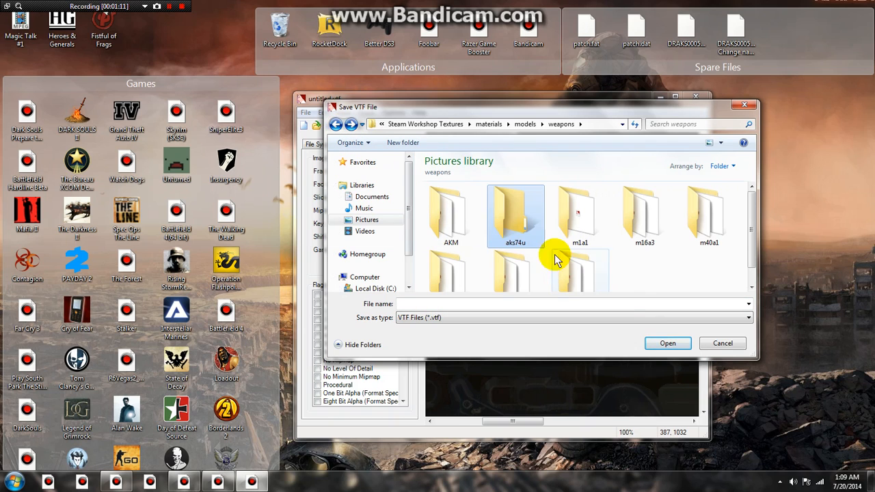
double_click(516, 212)
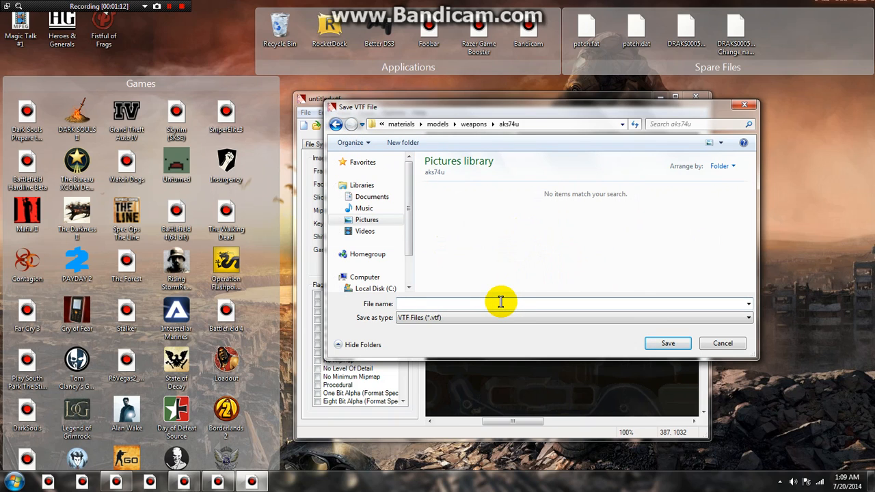
type("weapon_aks74u_dm")
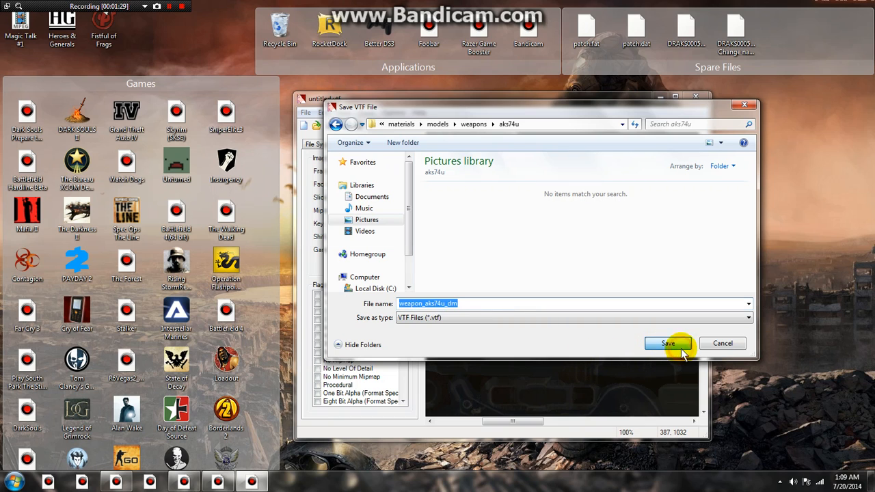
left_click(667, 343)
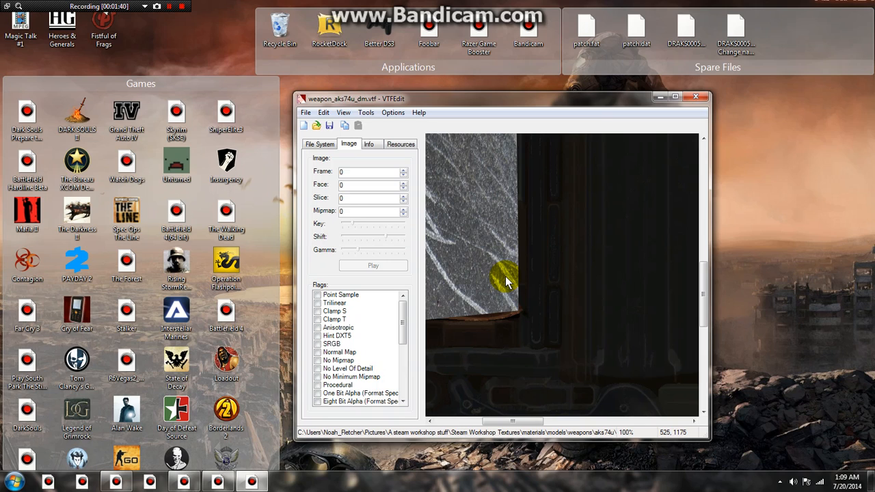
mouse_move(522, 205)
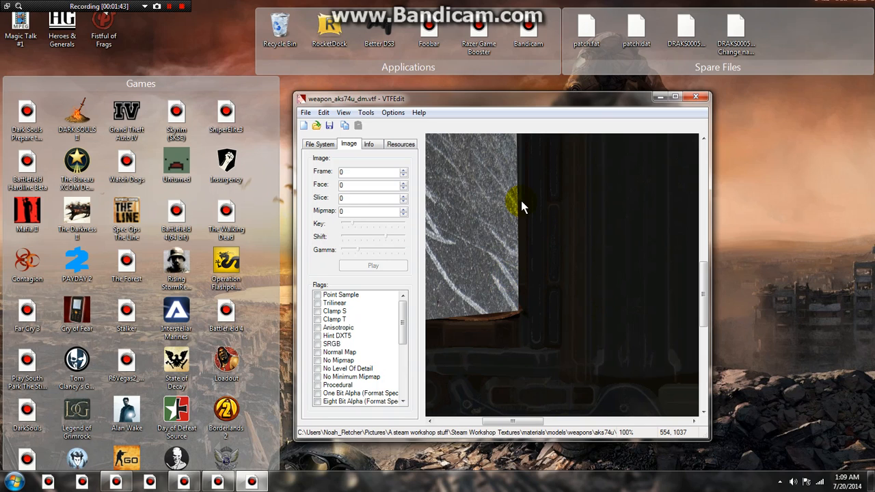
mouse_move(429, 263)
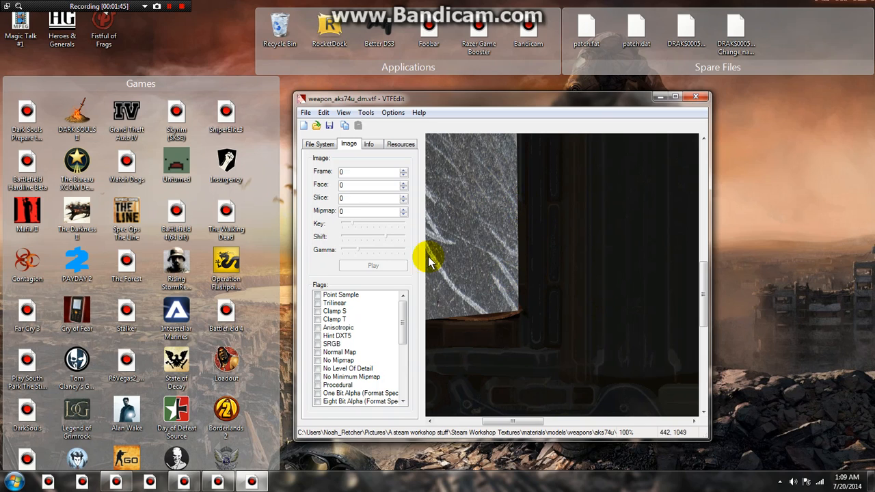
mouse_move(554, 268)
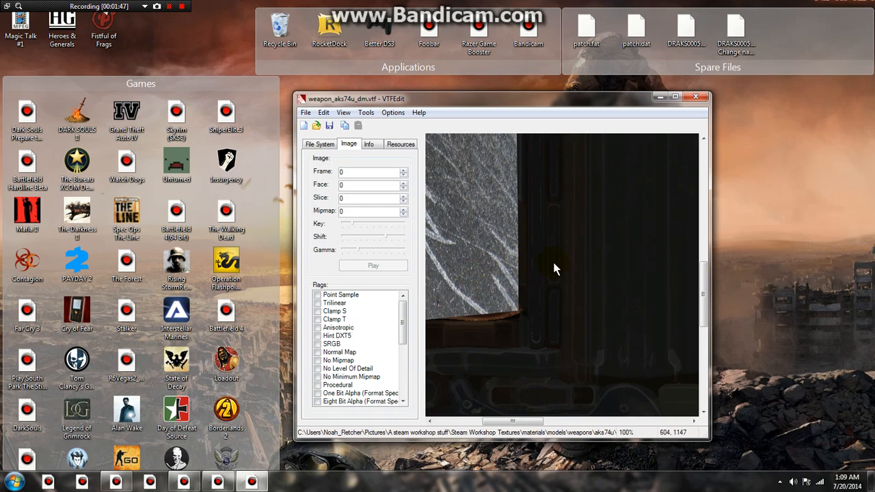
mouse_move(571, 287)
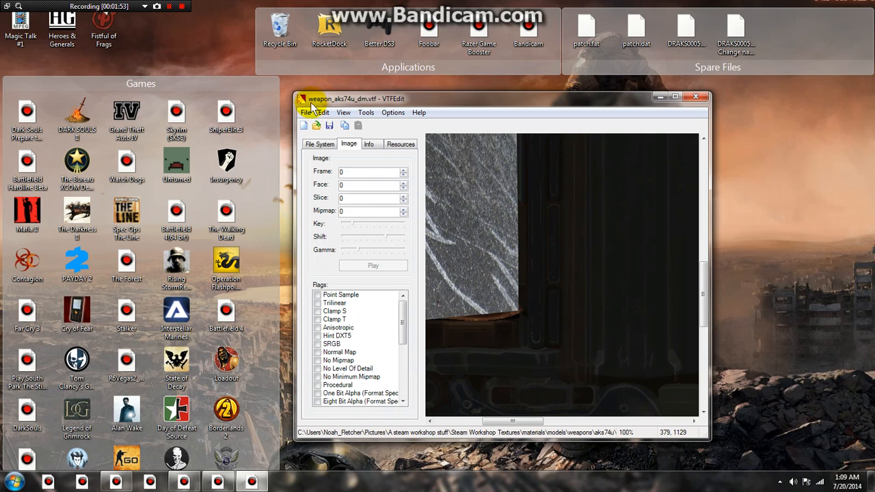
Import another weapon texture image from the A steam workshop stuff pictures folder.
left_click(306, 113)
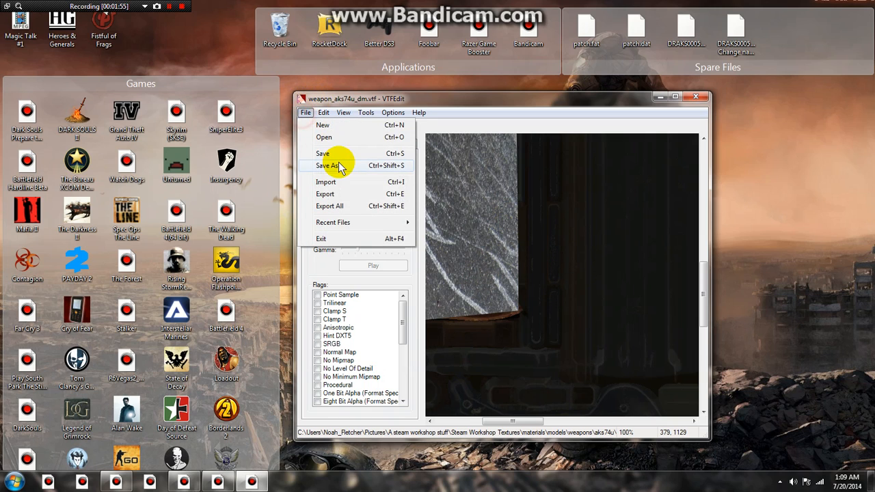
mouse_move(345, 183)
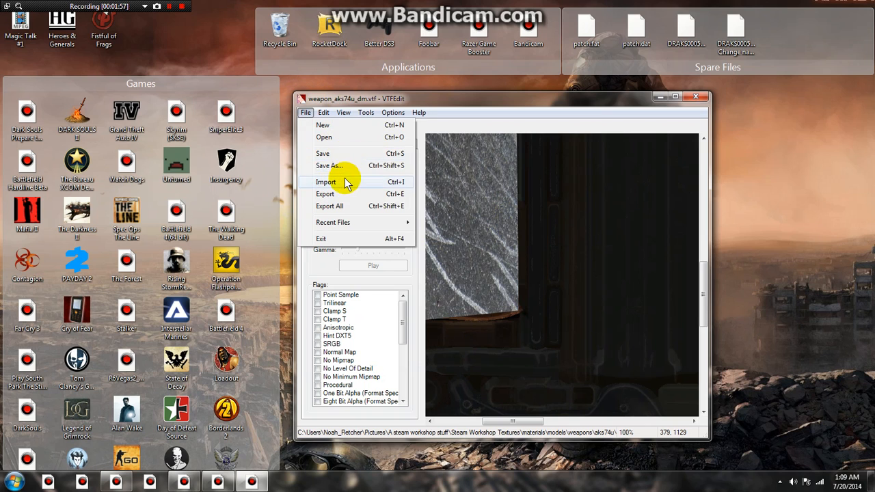
left_click(326, 182)
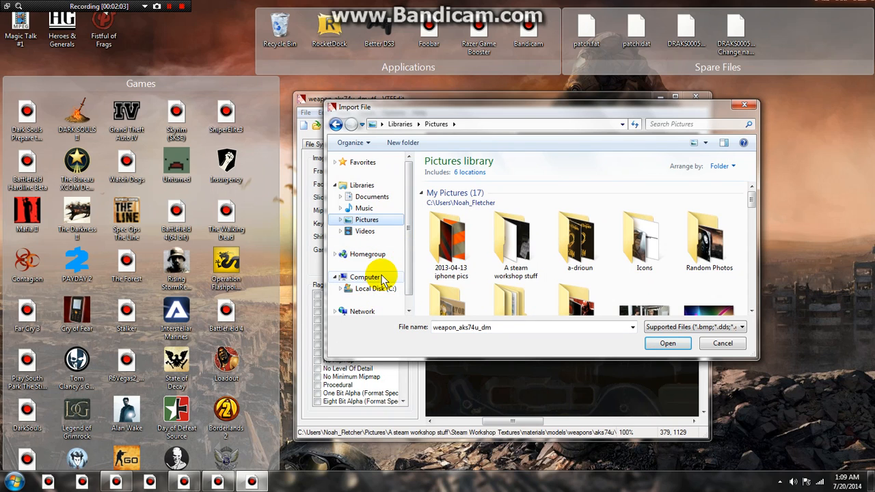
mouse_move(516, 240)
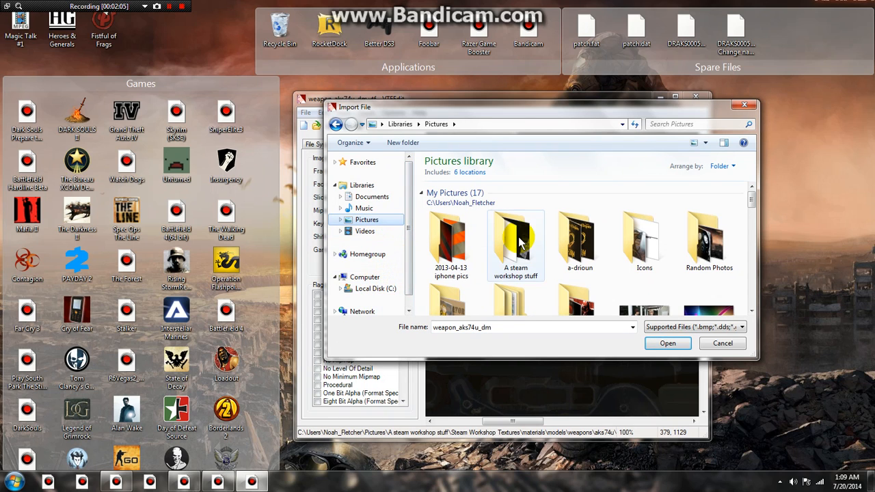
double_click(515, 240)
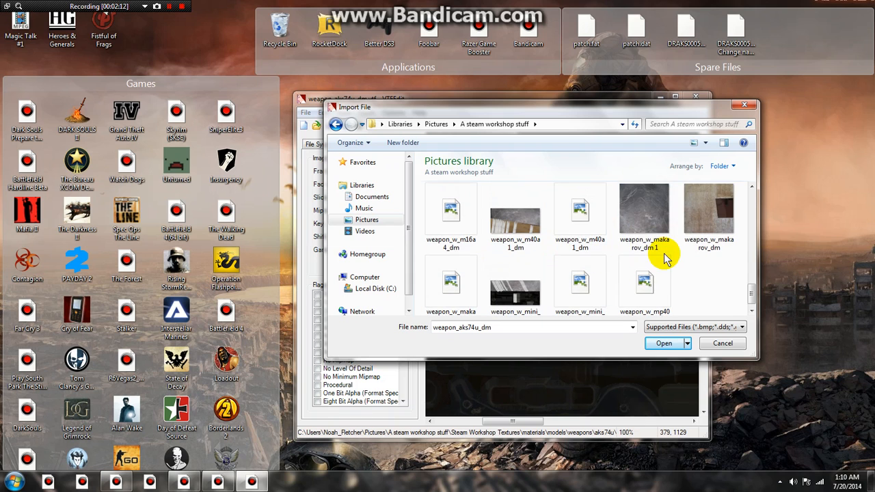
left_click(663, 342)
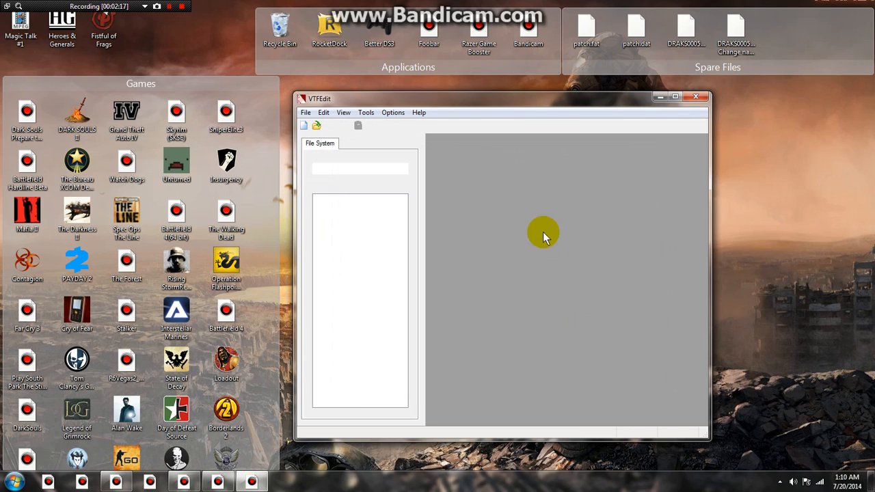
Save the imported texture as a VTF in Steam Workshop Textures' aks74u weapons folder.
left_click(304, 126)
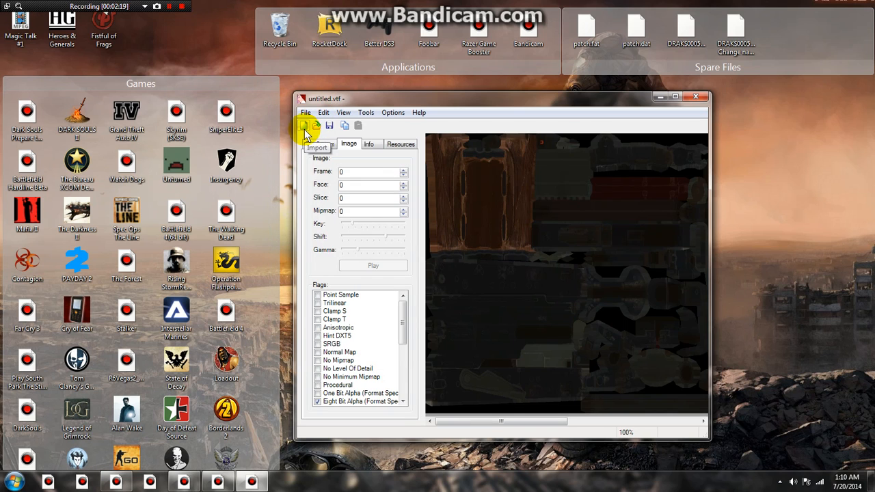
left_click(330, 126)
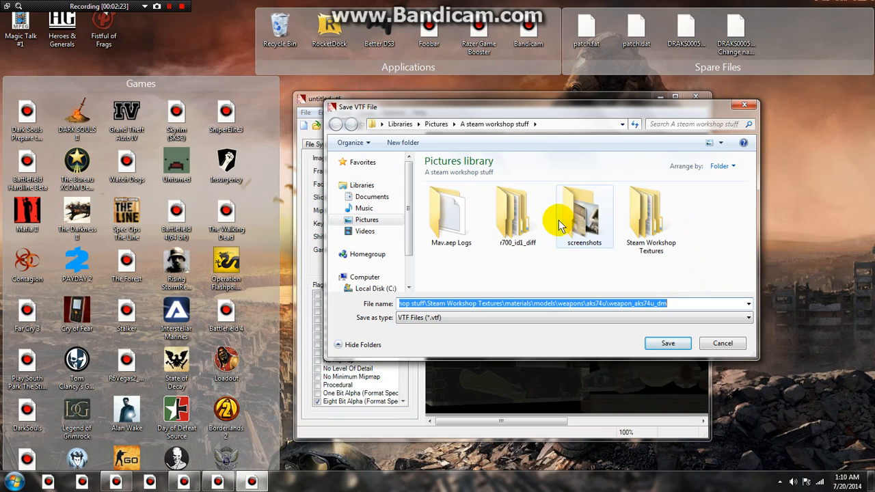
double_click(651, 217)
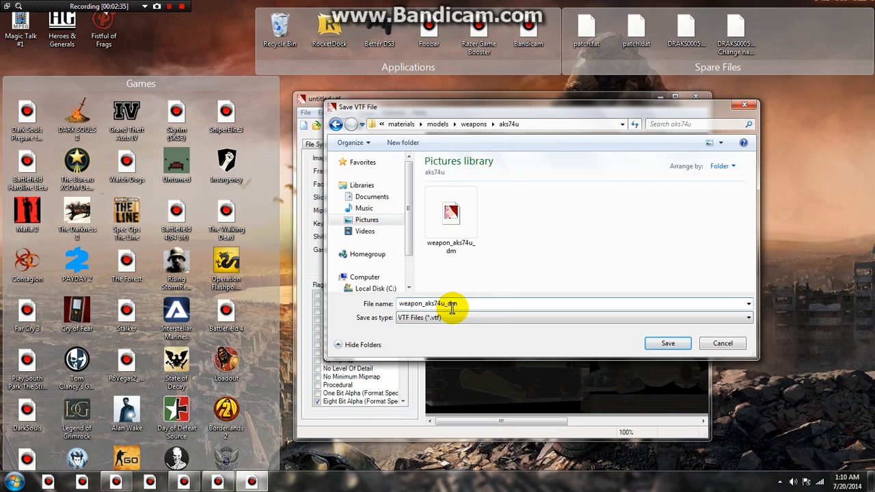
type("_w")
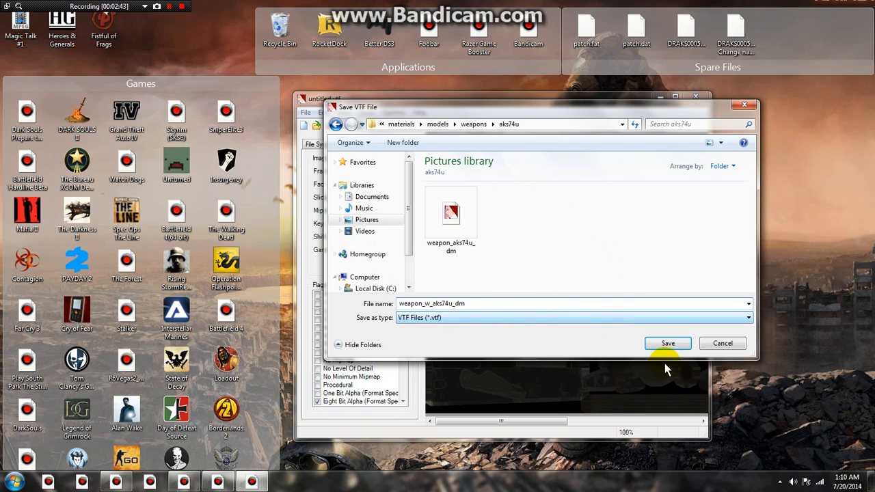
left_click(668, 343)
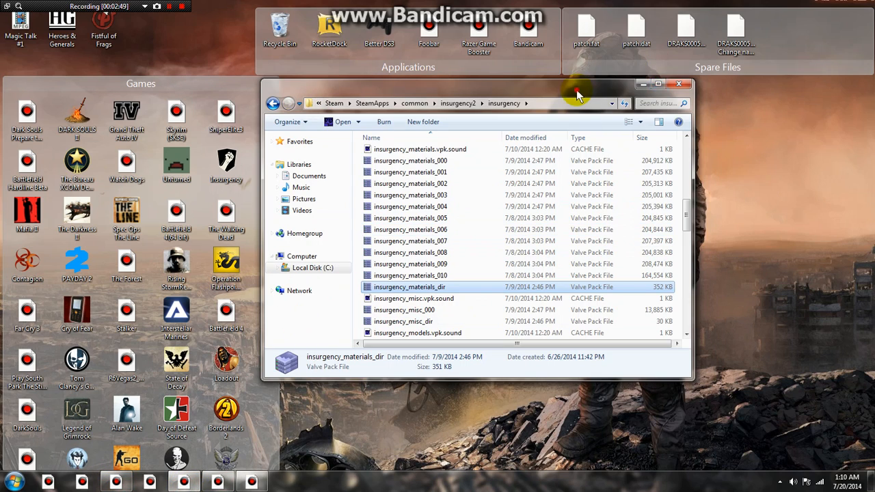
Locate and select the Steam Workshop Textures folder in the steam workshop stuff pictures folder.
left_click(13, 482)
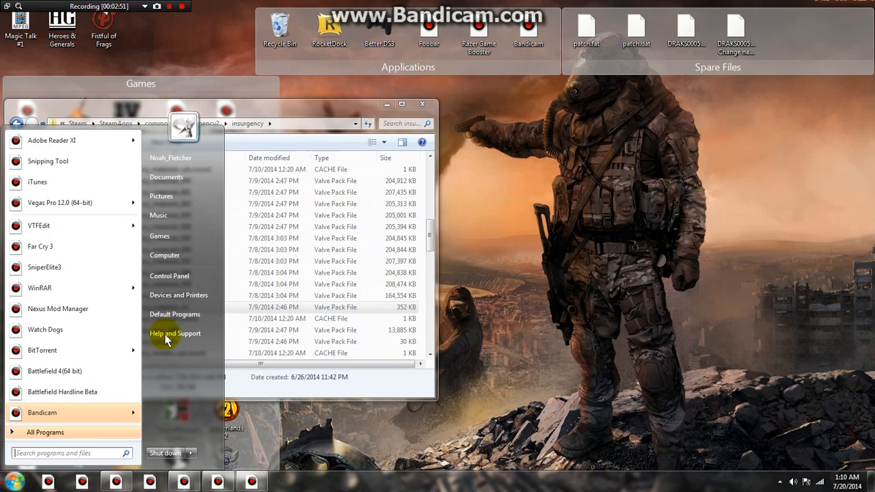
mouse_move(191, 216)
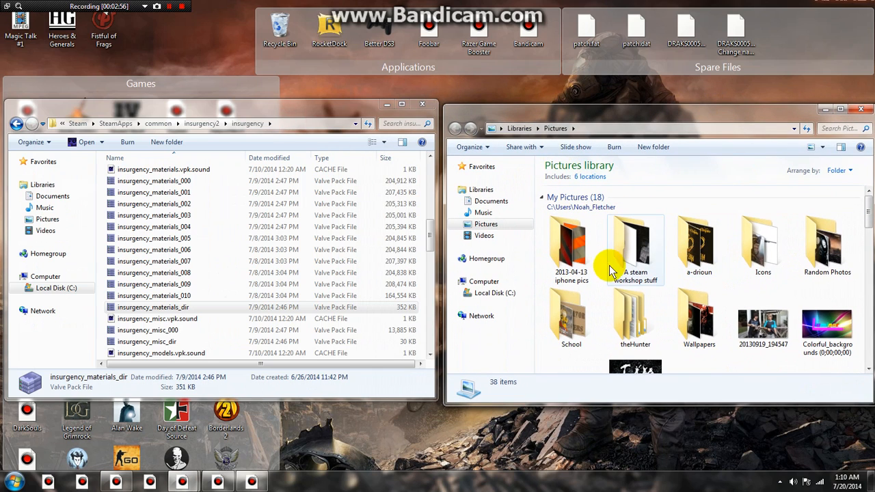
double_click(635, 246)
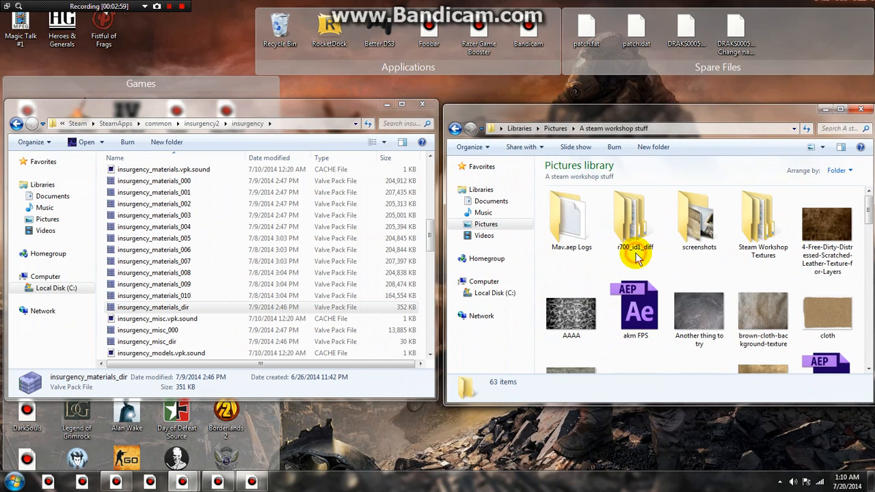
left_click(763, 218)
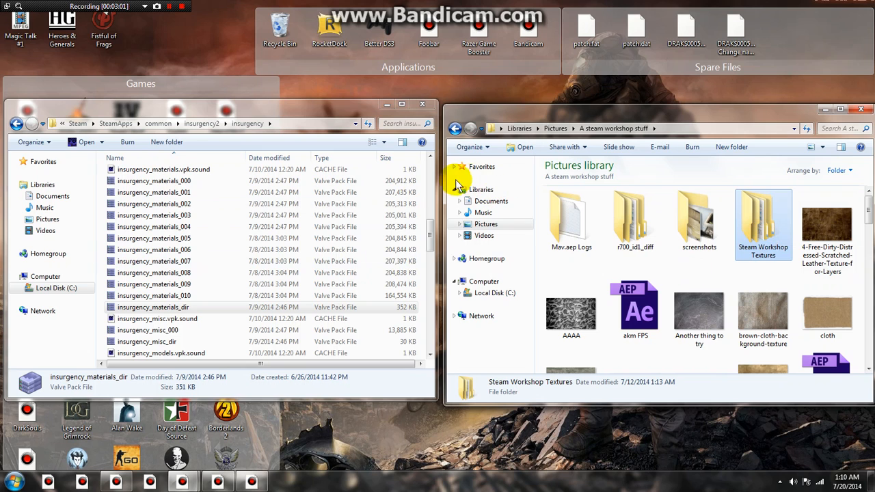
scroll("down", 3)
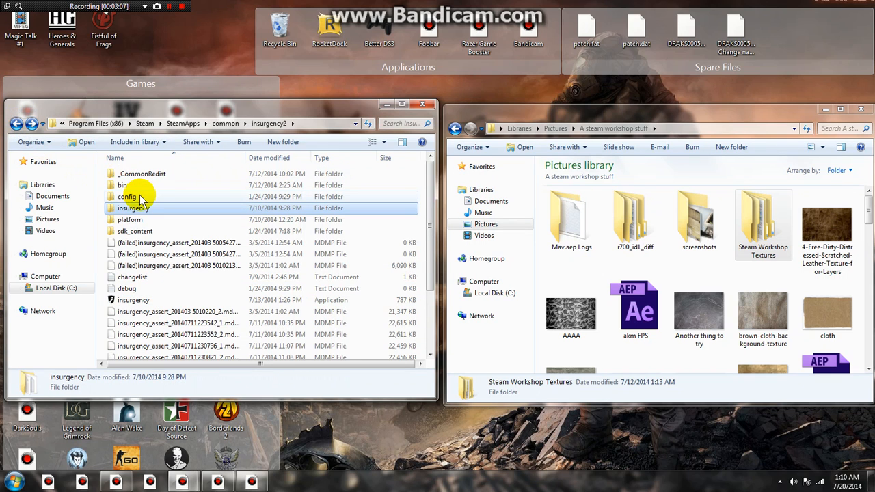
mouse_move(140, 194)
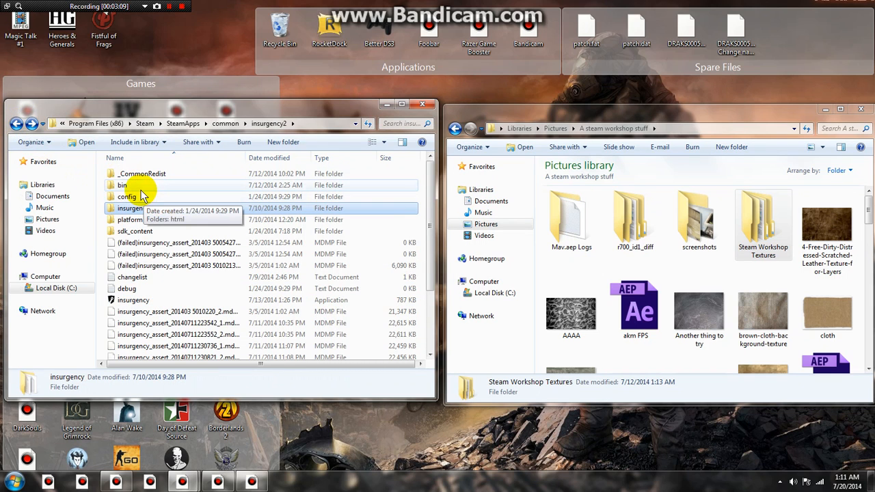
Drop the folder onto vpk.exe in the insurgency2 bin folder to build the .vpk pack.
double_click(123, 184)
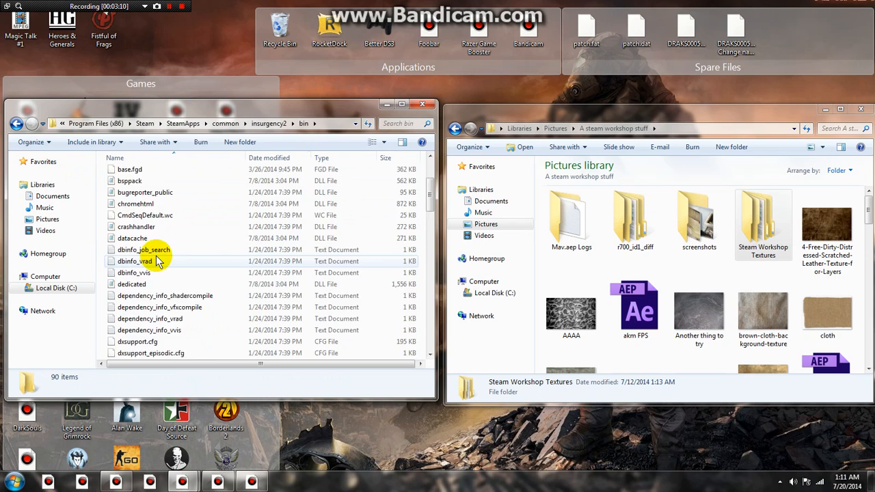
scroll("down", 3)
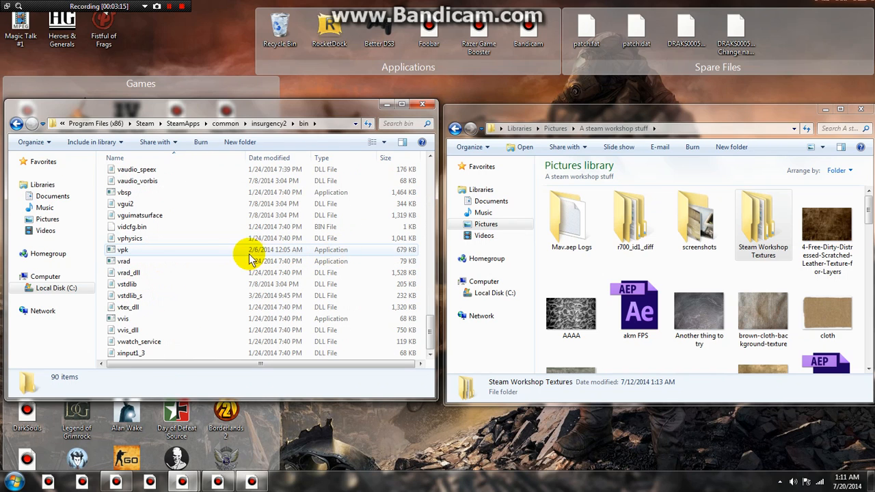
mouse_move(380, 254)
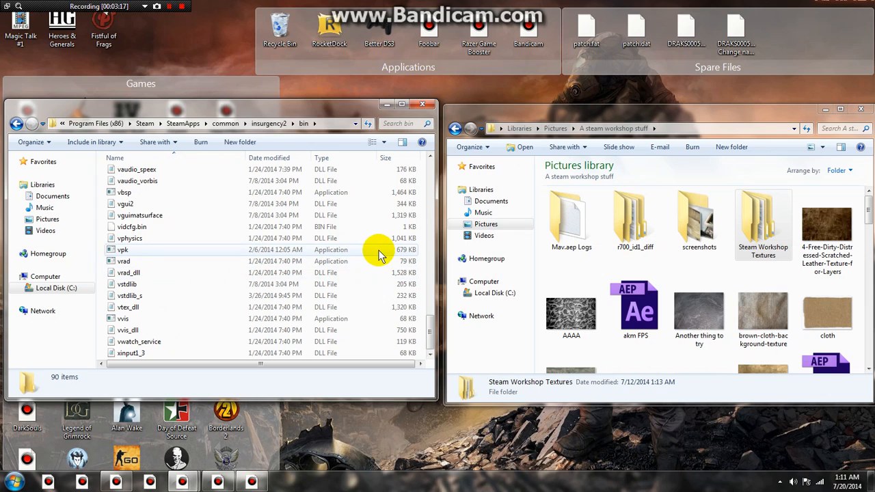
left_click(123, 249)
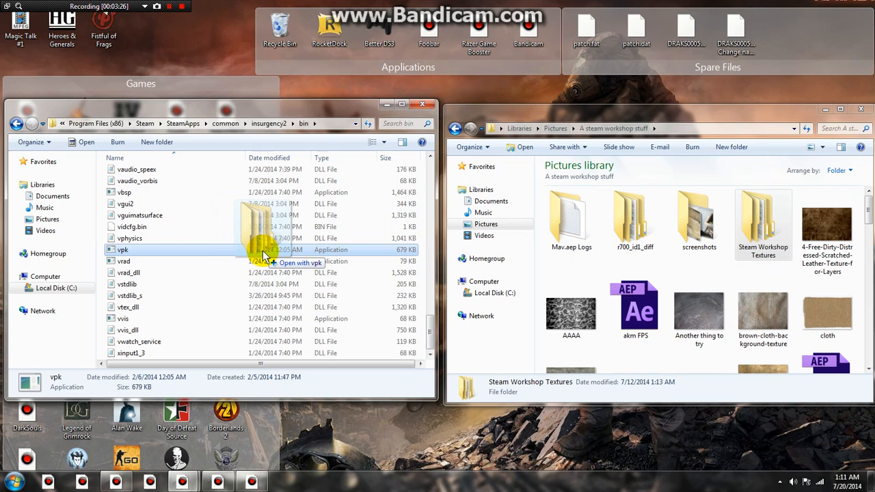
mouse_move(759, 93)
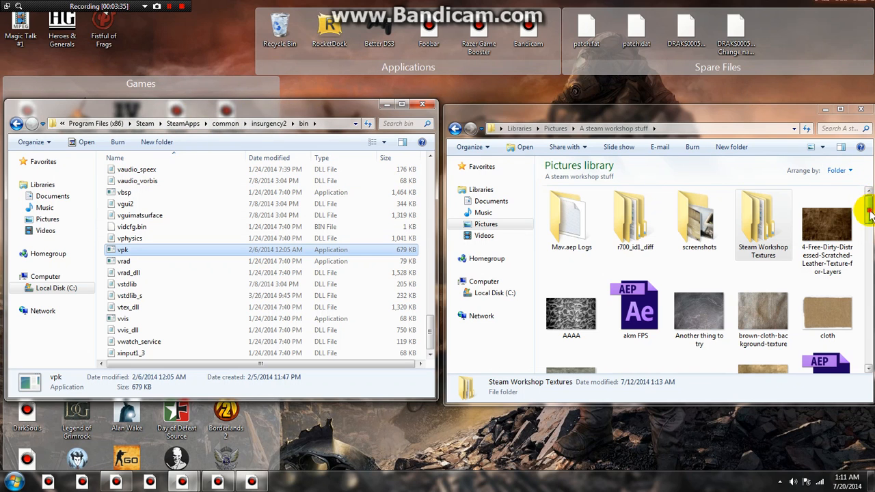
scroll("down", 3)
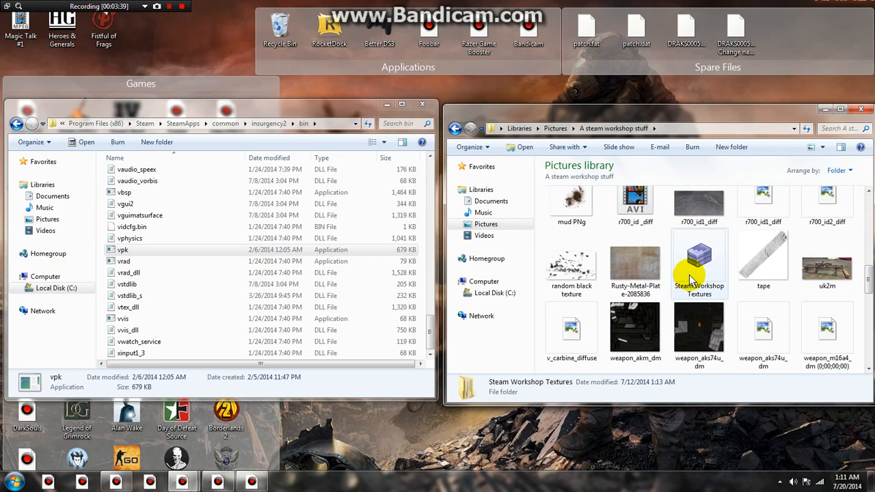
mouse_move(714, 276)
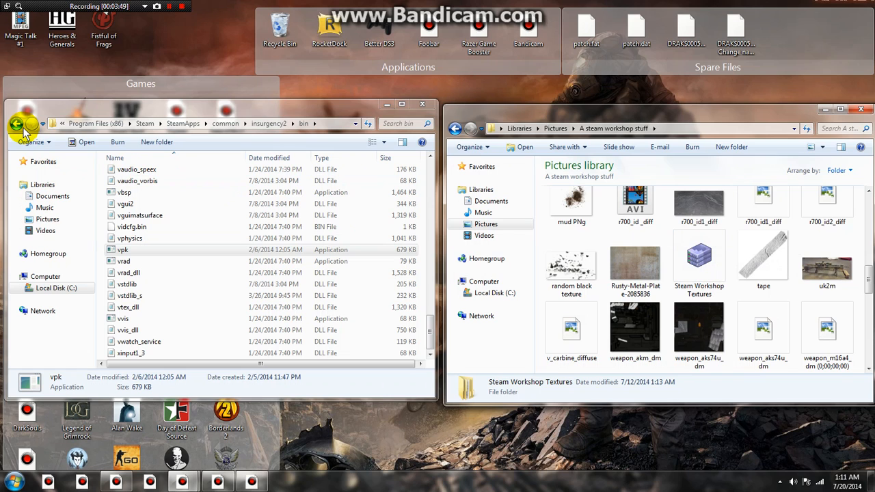
In insurgency\custom, delete the old pack and cache, place the new Steam Workshop Textures VPK, and close the window.
left_click(16, 123)
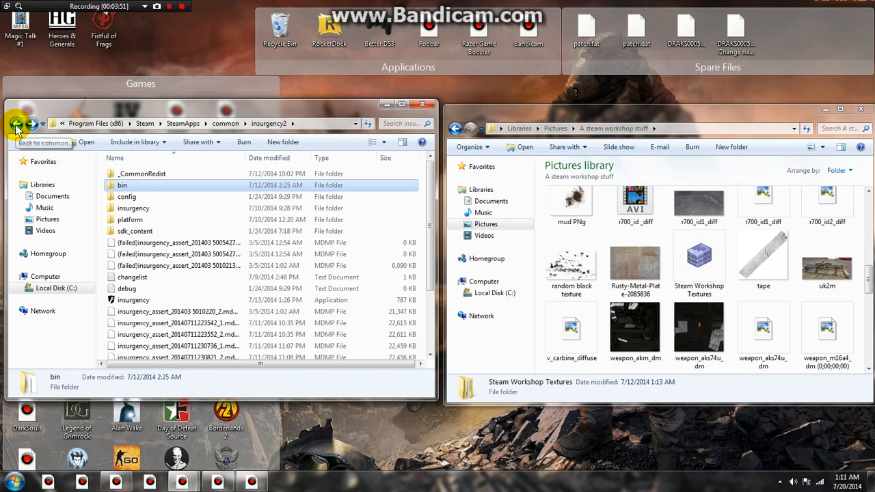
mouse_move(191, 208)
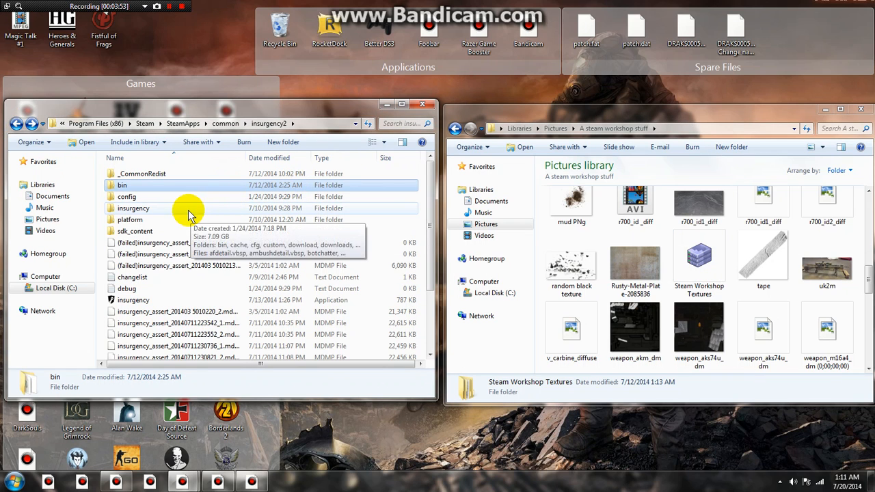
double_click(134, 208)
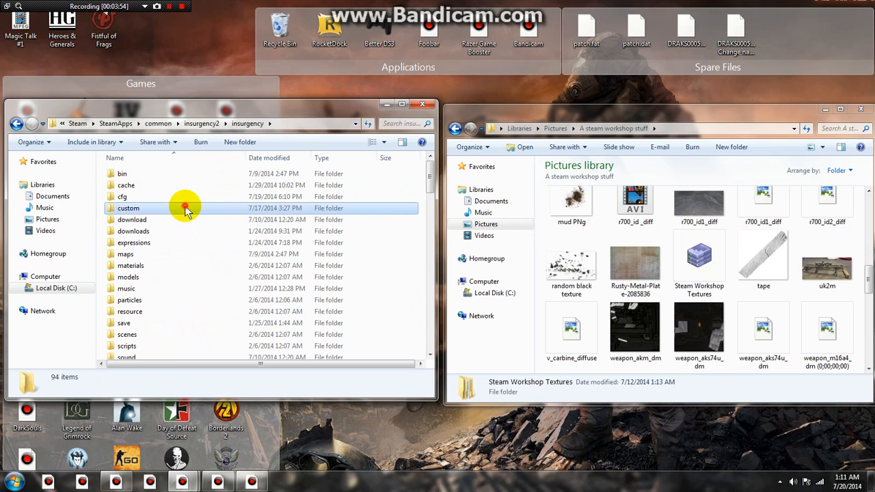
double_click(128, 208)
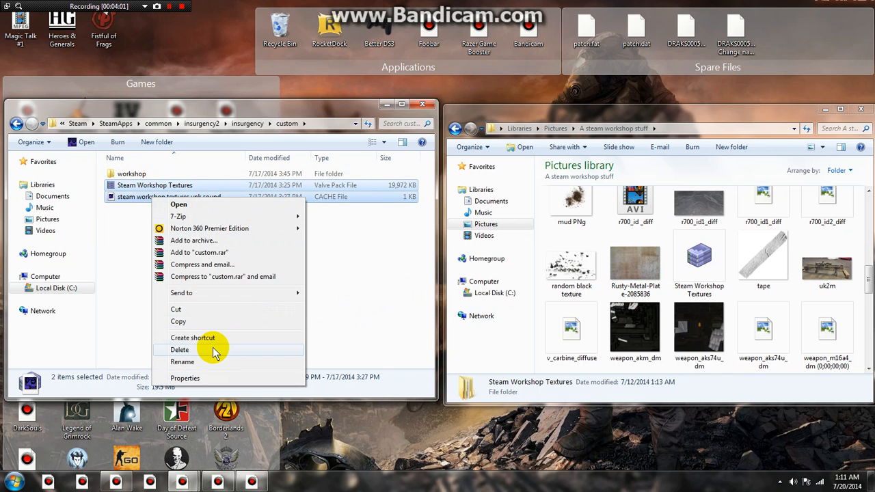
left_click(180, 351)
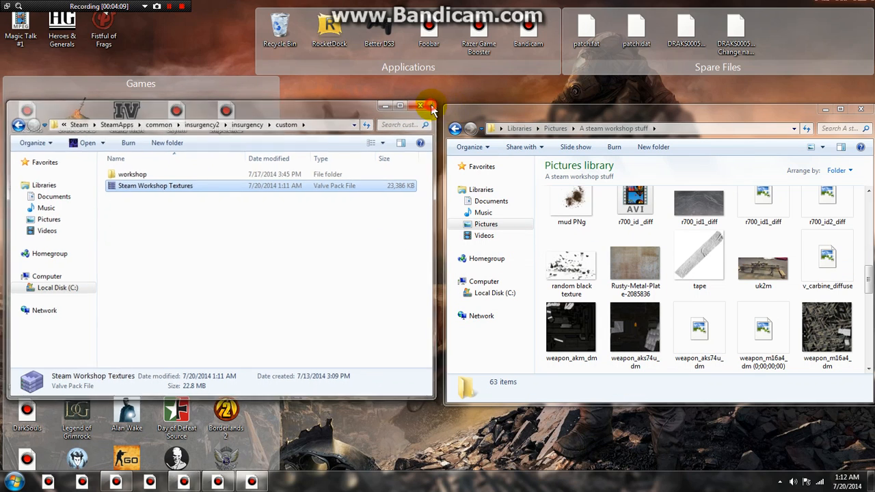
left_click(421, 107)
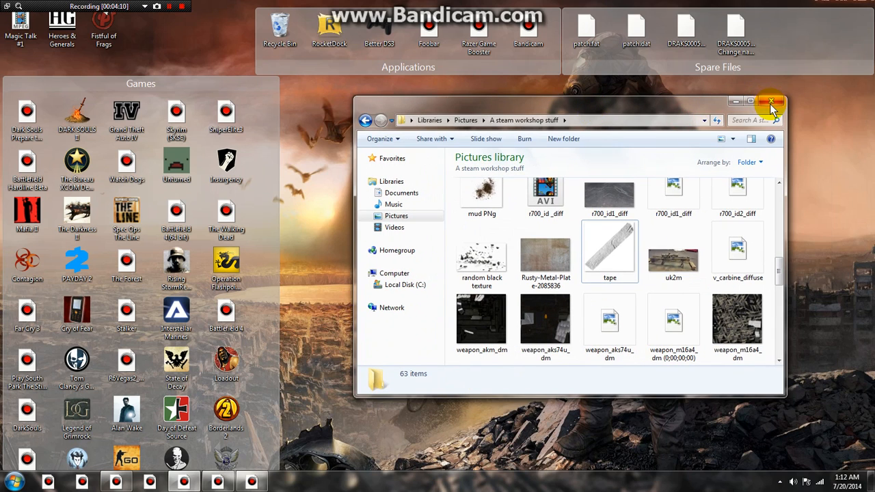
Close Explorer and launch GCFScape from the Start menu to load insurgency_materials_dir.vpk.
left_click(771, 101)
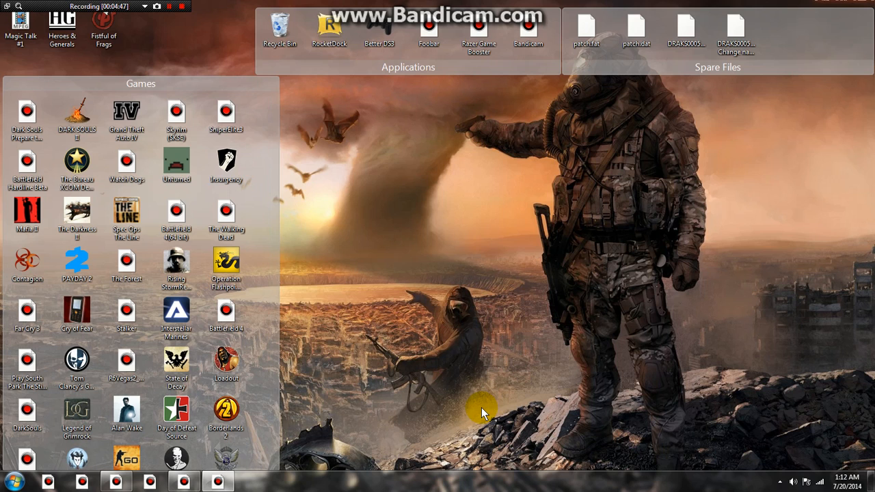
mouse_move(530, 206)
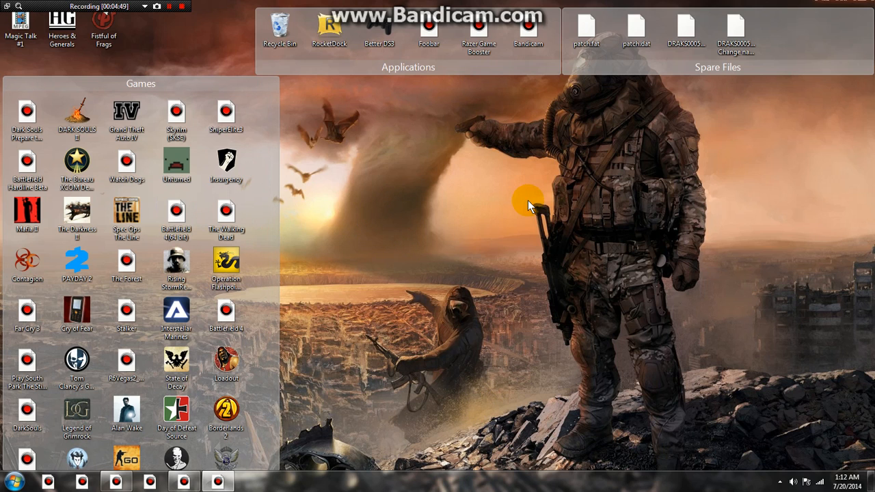
left_click(13, 481)
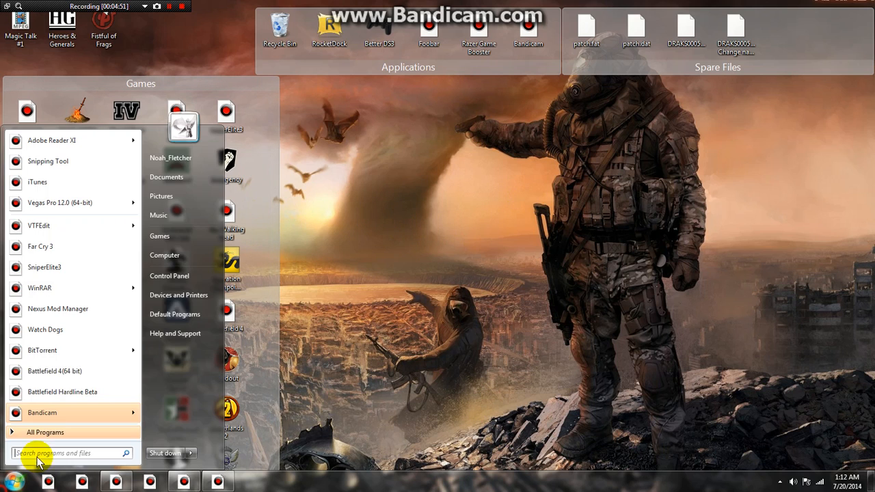
left_click(171, 157)
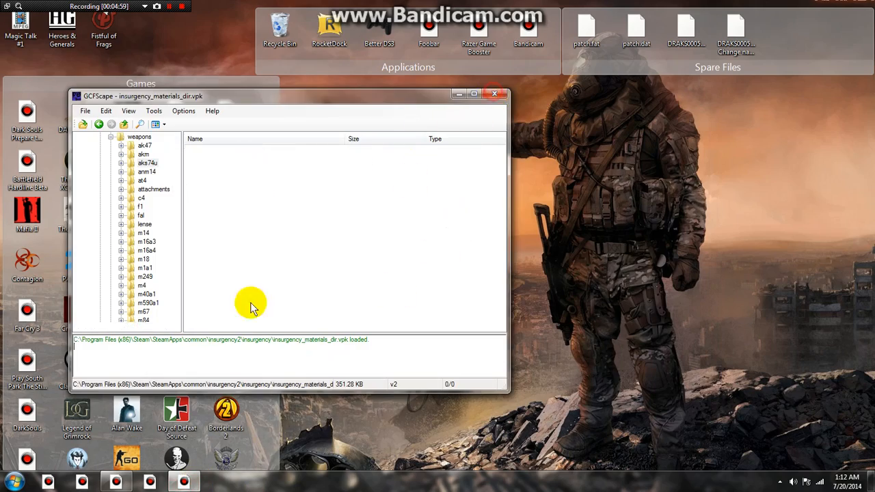
Browse C:\Program Files (x86)\Steam\SteamApps toward insurgency2's custom folder.
left_click(116, 481)
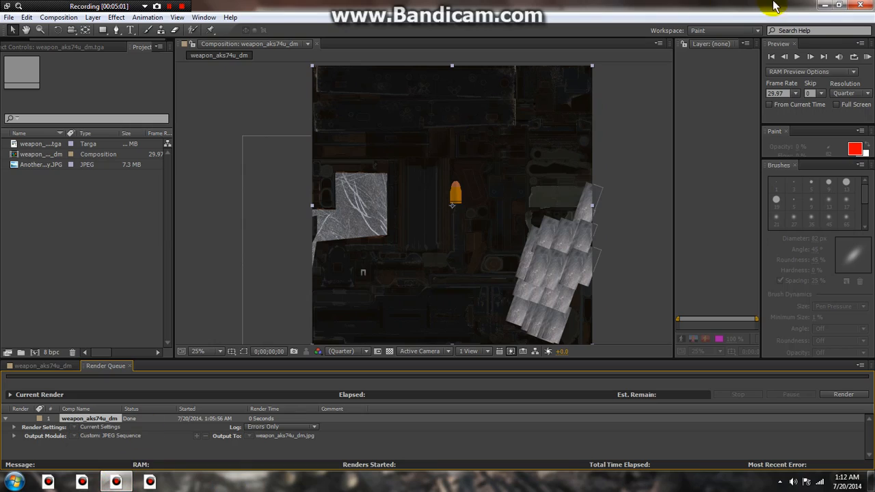
left_click(11, 481)
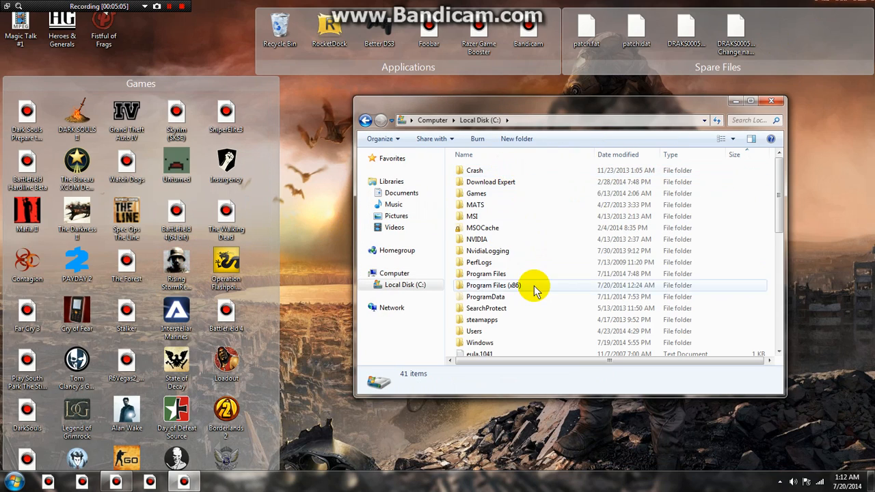
double_click(493, 286)
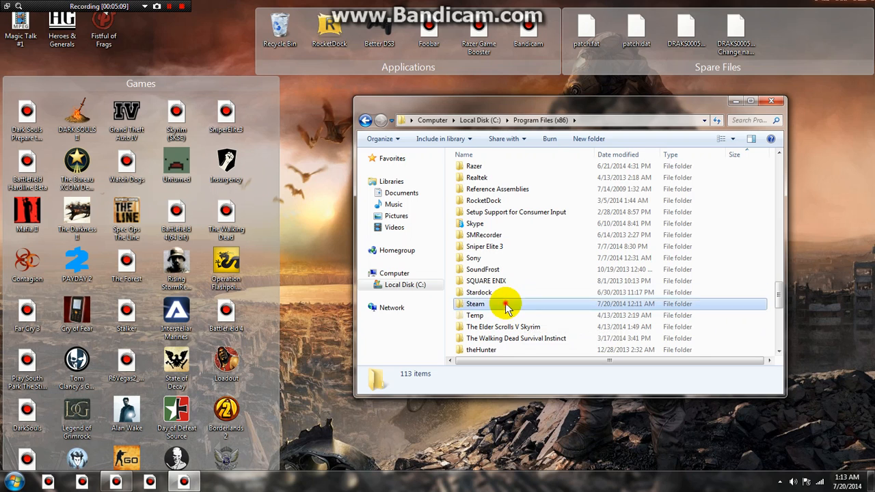
double_click(476, 304)
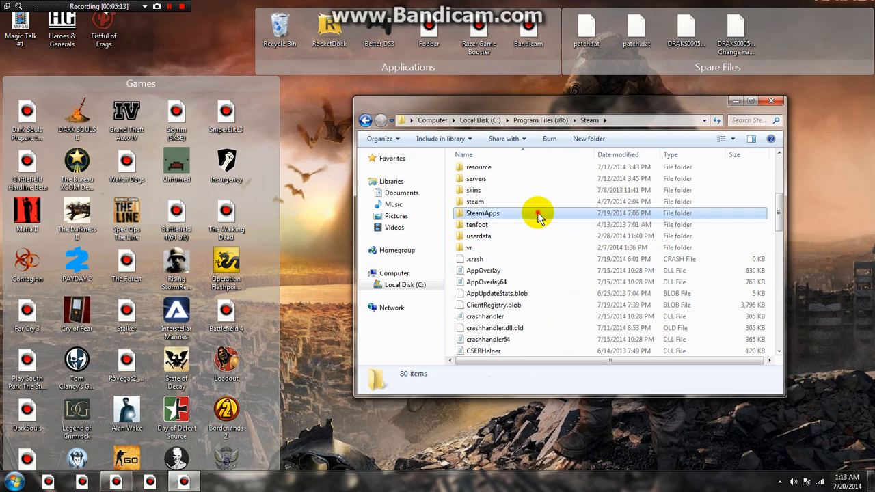
double_click(483, 213)
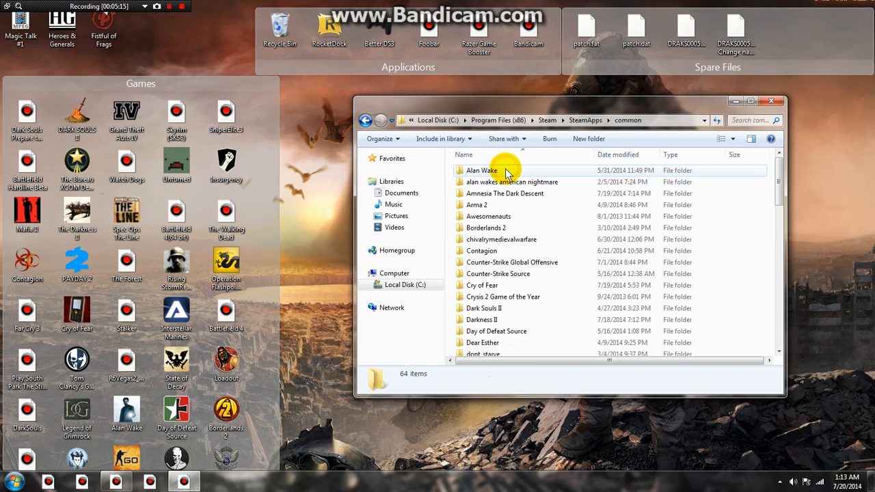
scroll("down", 3)
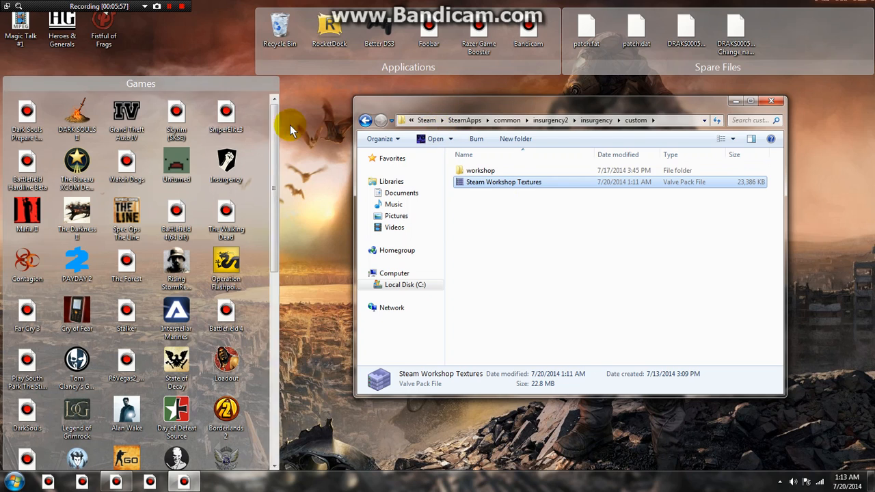
mouse_move(290, 77)
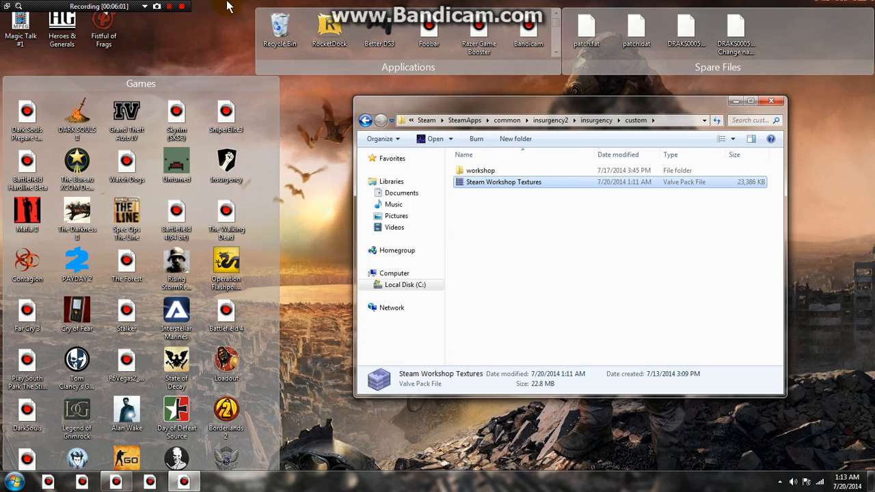
mouse_move(328, 167)
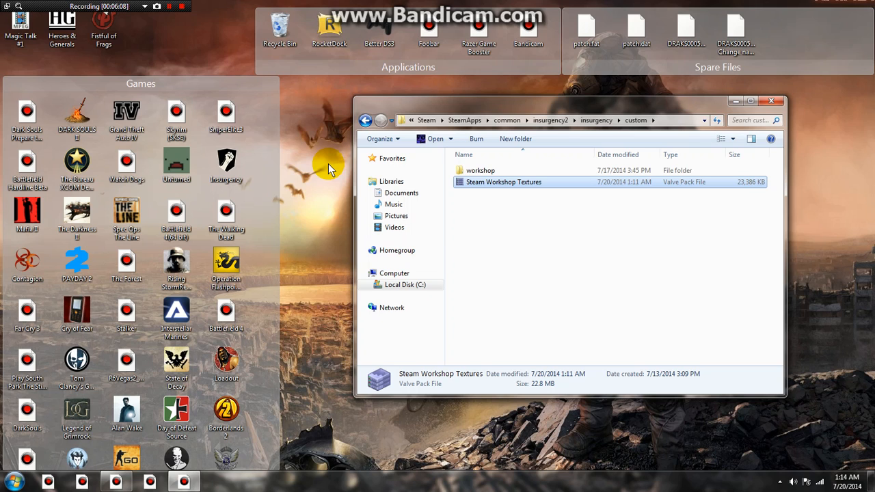
mouse_move(208, 19)
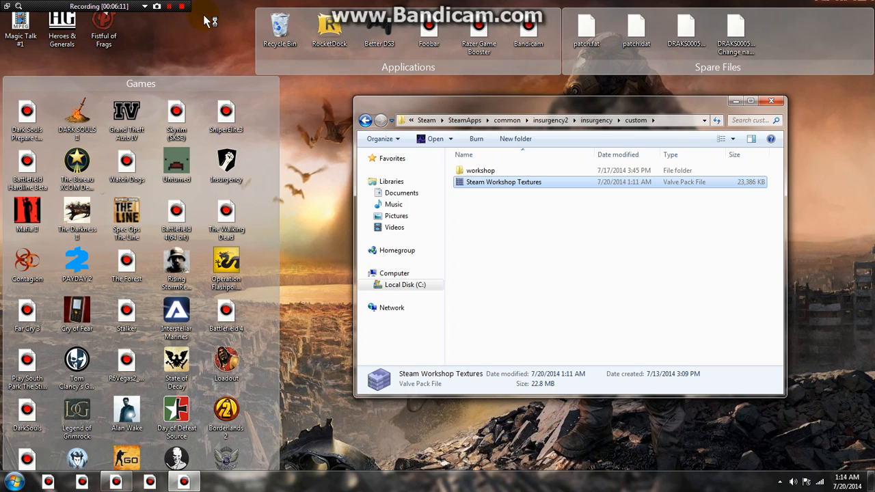